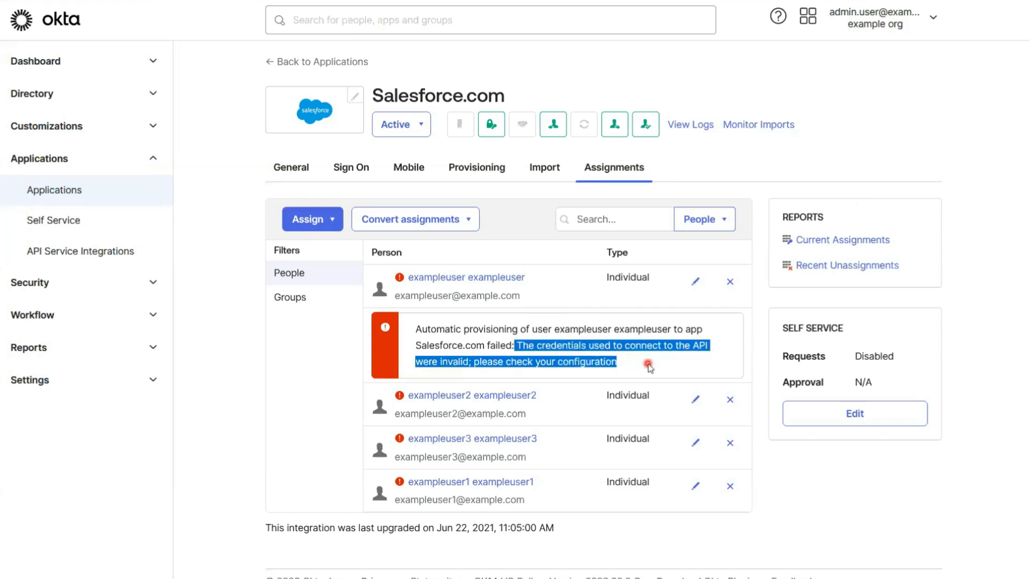
Open the Salesforce.com Provisioning > Integration settings in edit mode.
{"action": "left_click", "coordinate": [648, 366]}
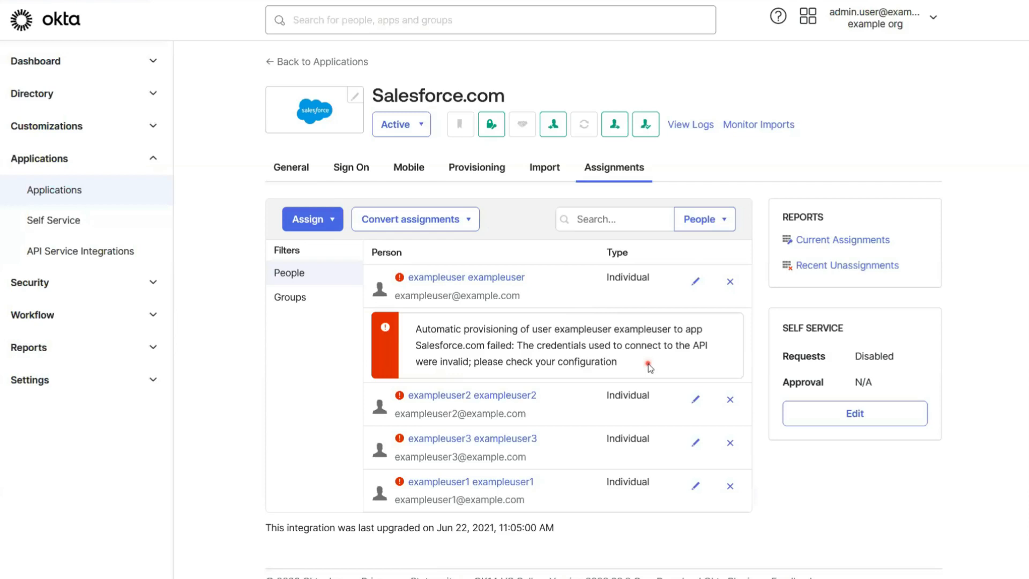
{"action": "mouse_move", "coordinate": [476, 173]}
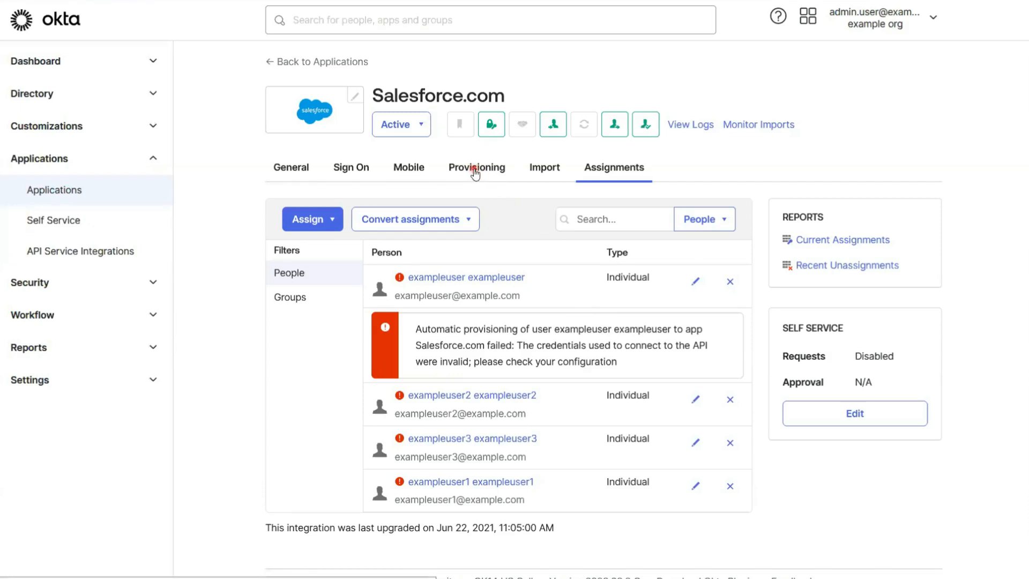
{"action": "left_click", "coordinate": [476, 167]}
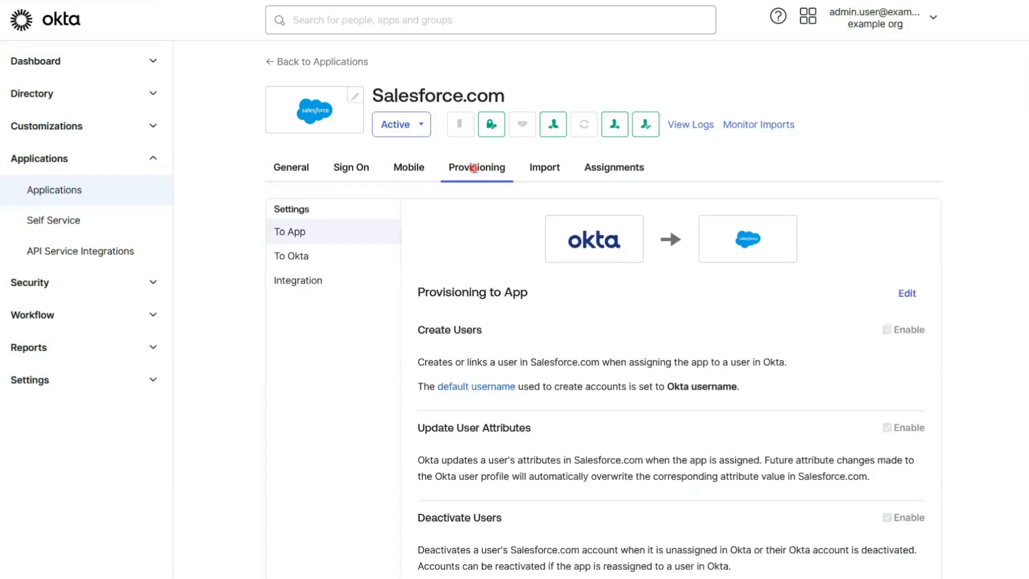
{"action": "left_click", "coordinate": [298, 280]}
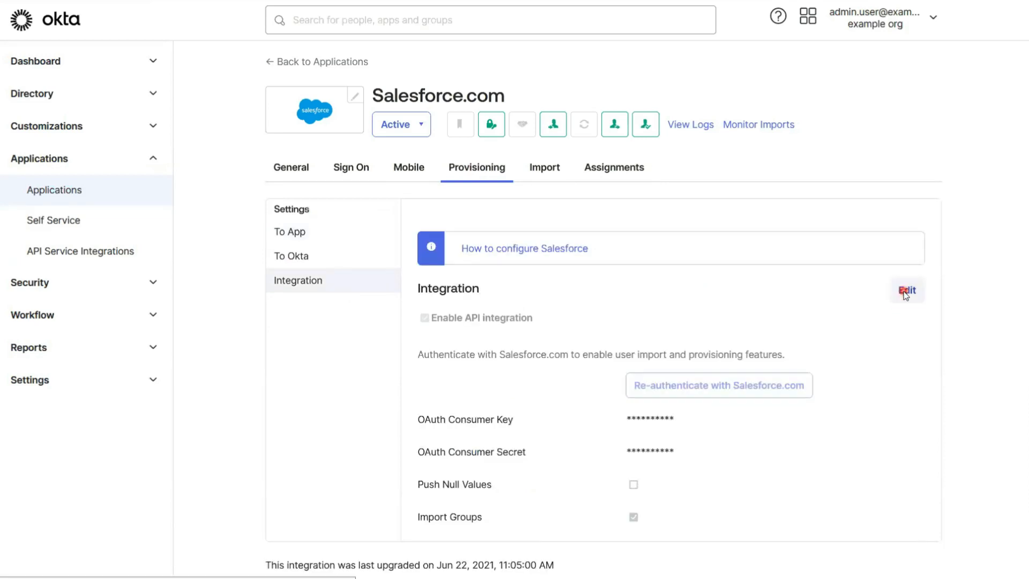
{"action": "left_click", "coordinate": [906, 290]}
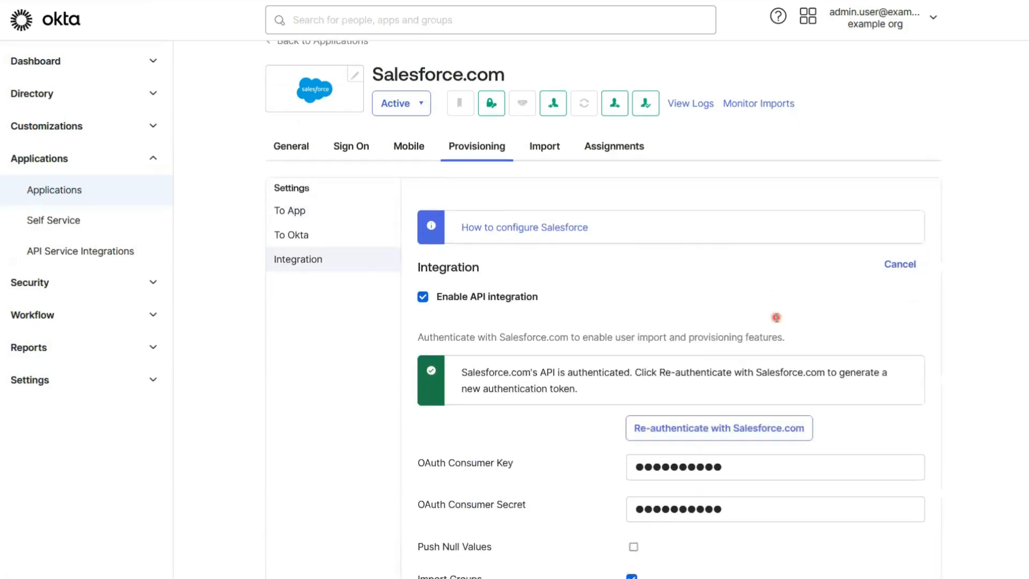
{"action": "scroll", "scroll_direction": "down", "scroll_amount": 3}
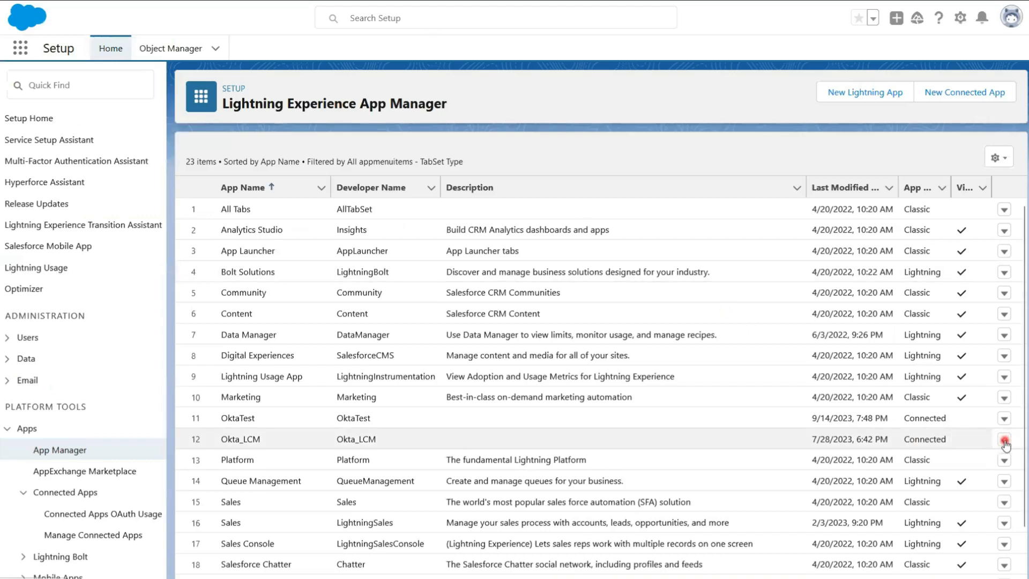
View the Okta_LCM connected app and reveal its consumer key and secret.
{"action": "left_click", "coordinate": [1004, 442]}
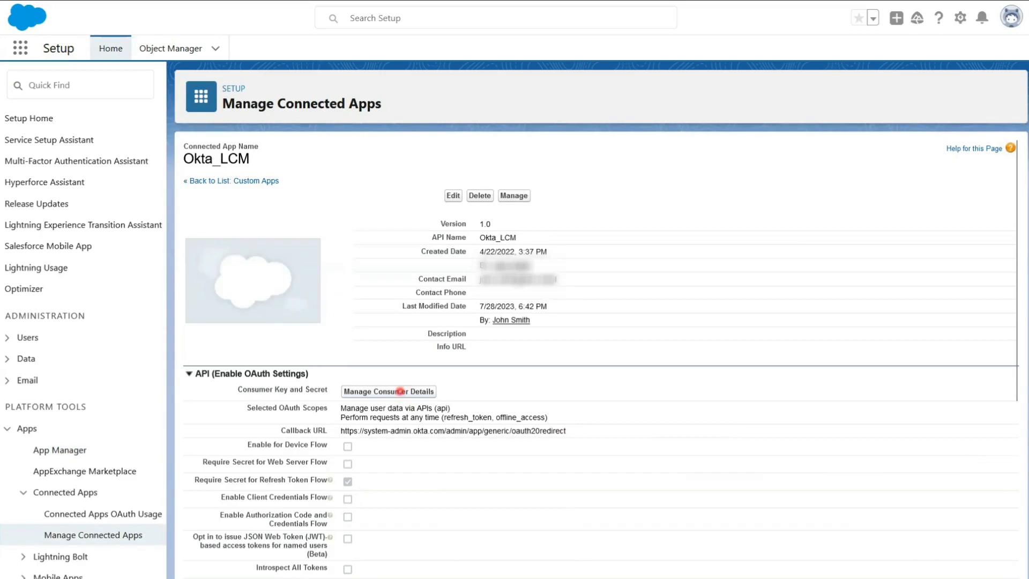
{"action": "left_click", "coordinate": [388, 391]}
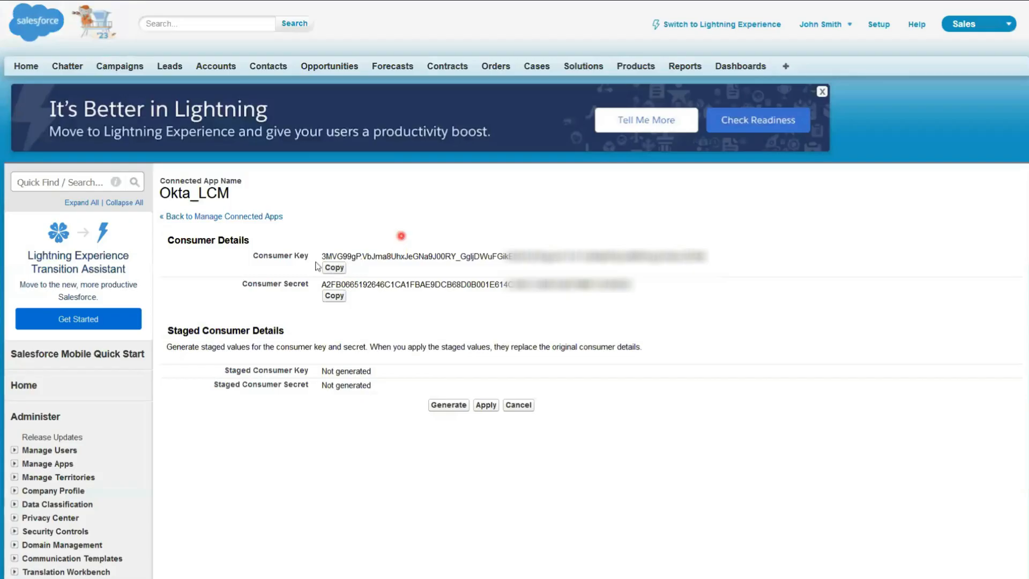
{"action": "mouse_move", "coordinate": [303, 255]}
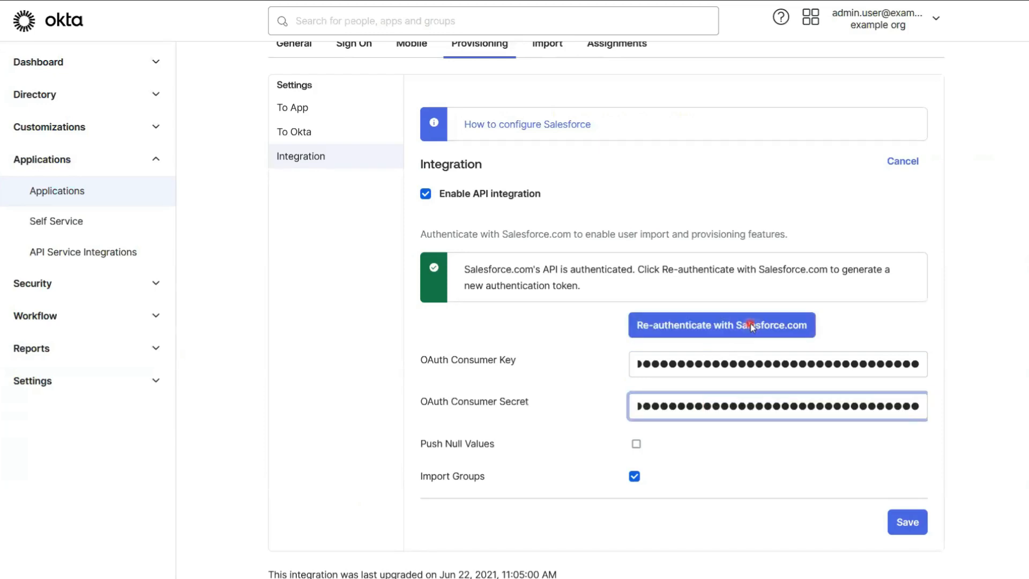
Re-authenticate the Okta integration with Salesforce.com using the new consumer key and secret.
{"action": "left_click", "coordinate": [720, 324]}
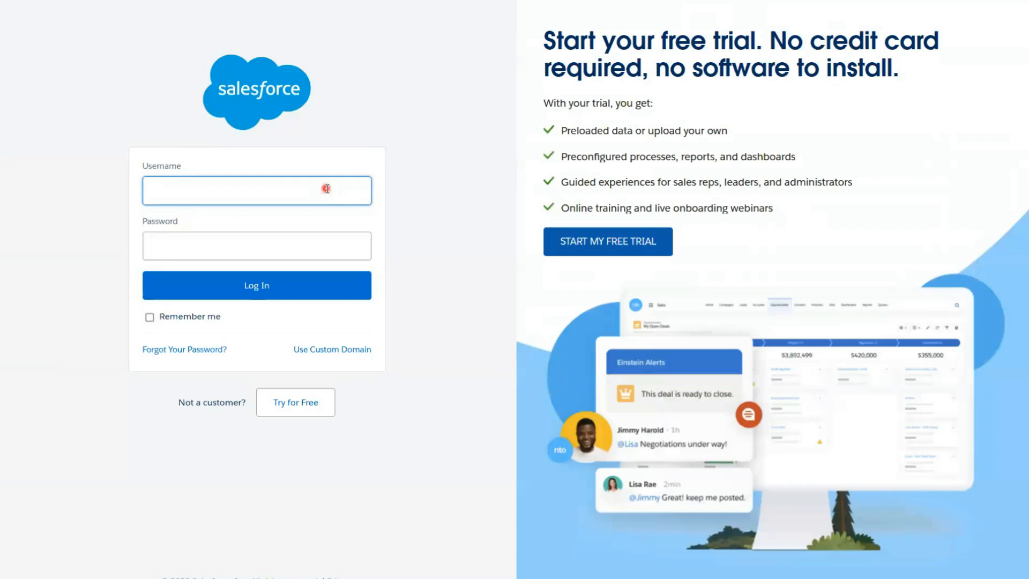
Log in to Salesforce as john.smith and allow Okta_LCM access.
{"action": "left_click", "coordinate": [257, 190]}
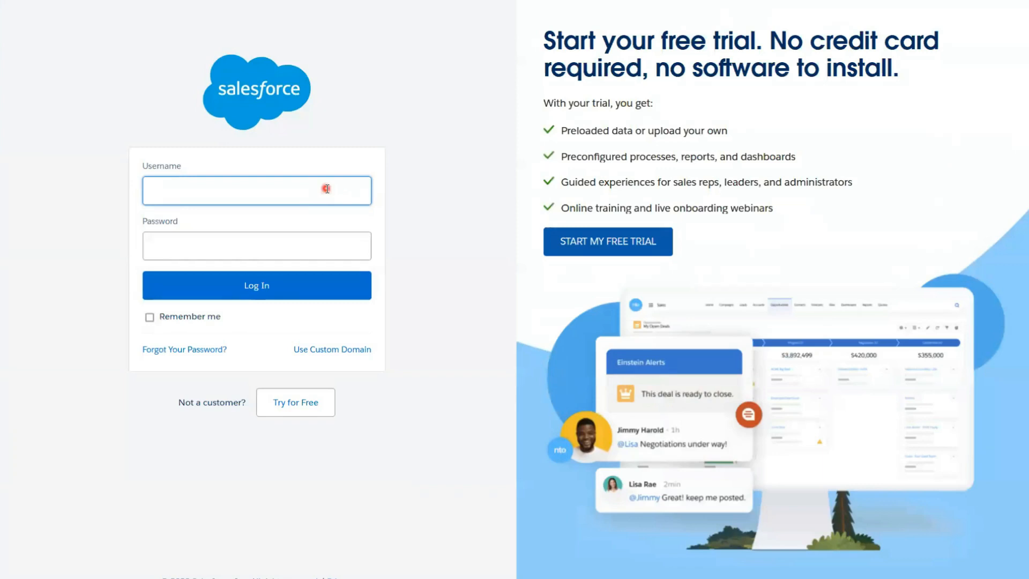
{"action": "type", "text": "john.smith@"}
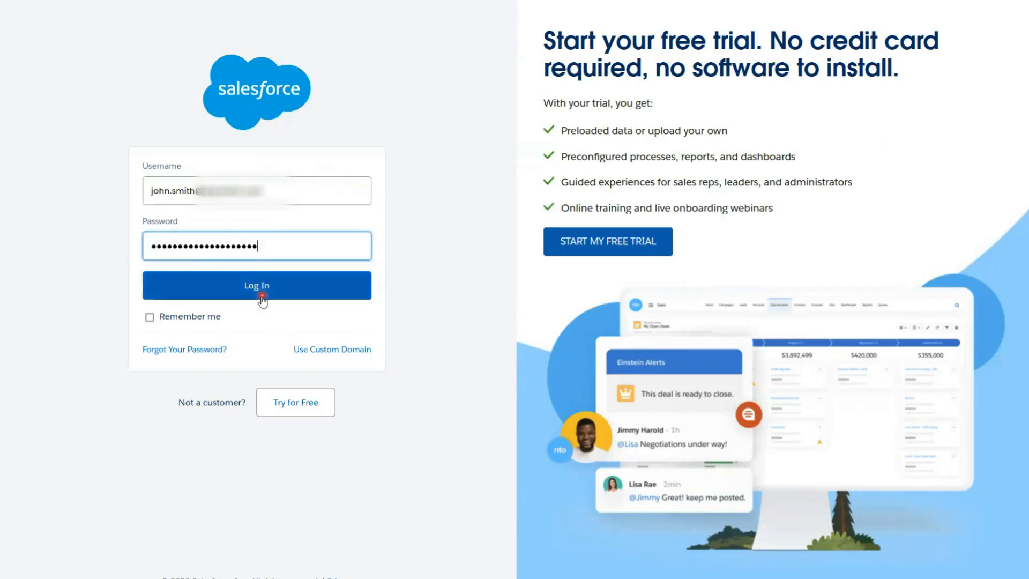
{"action": "left_click", "coordinate": [256, 285]}
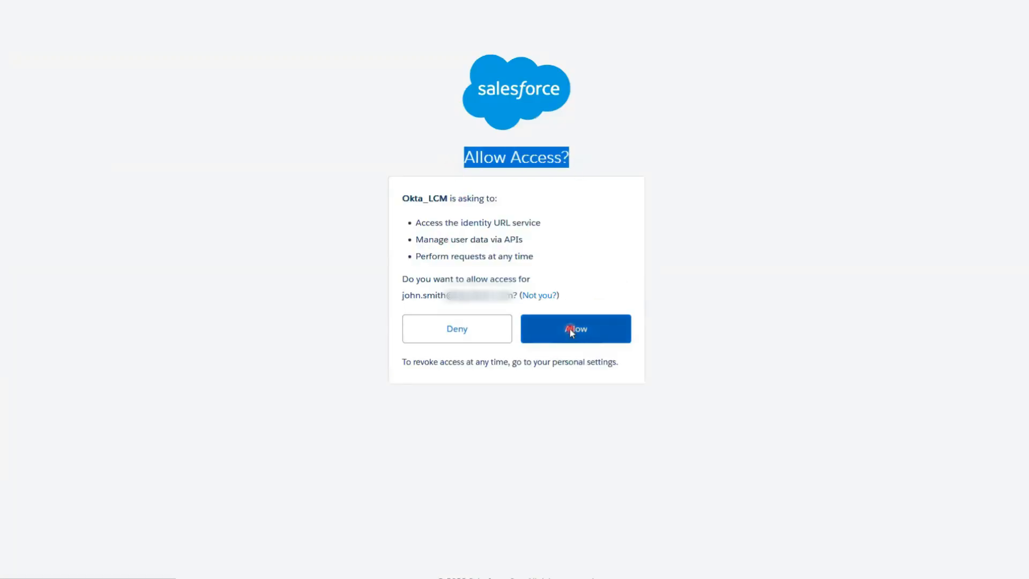
{"action": "left_click", "coordinate": [574, 328]}
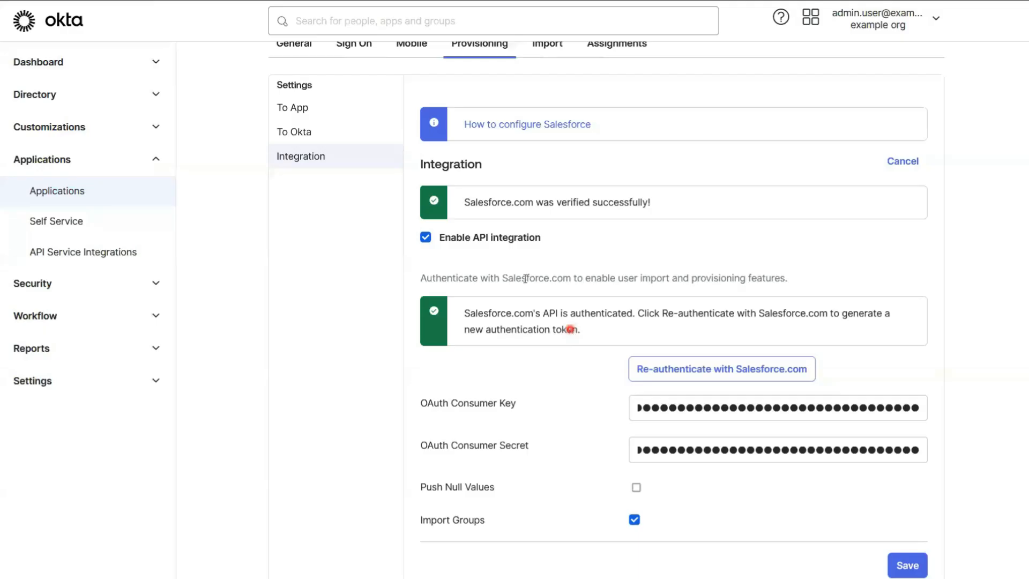
Confirm the Salesforce.com verification message and save the integration settings.
{"action": "double_click", "coordinate": [485, 202]}
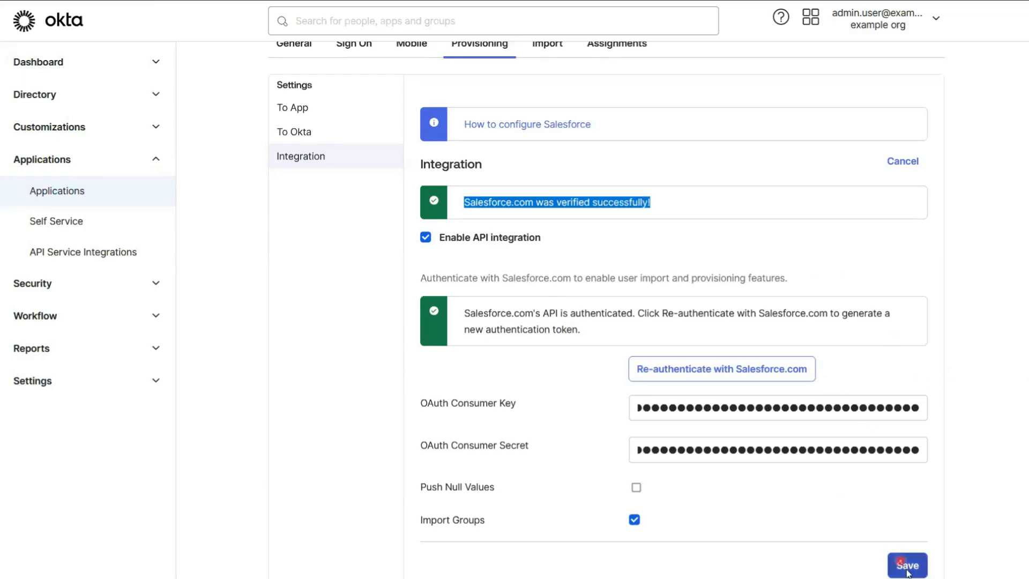
{"action": "left_click", "coordinate": [907, 566]}
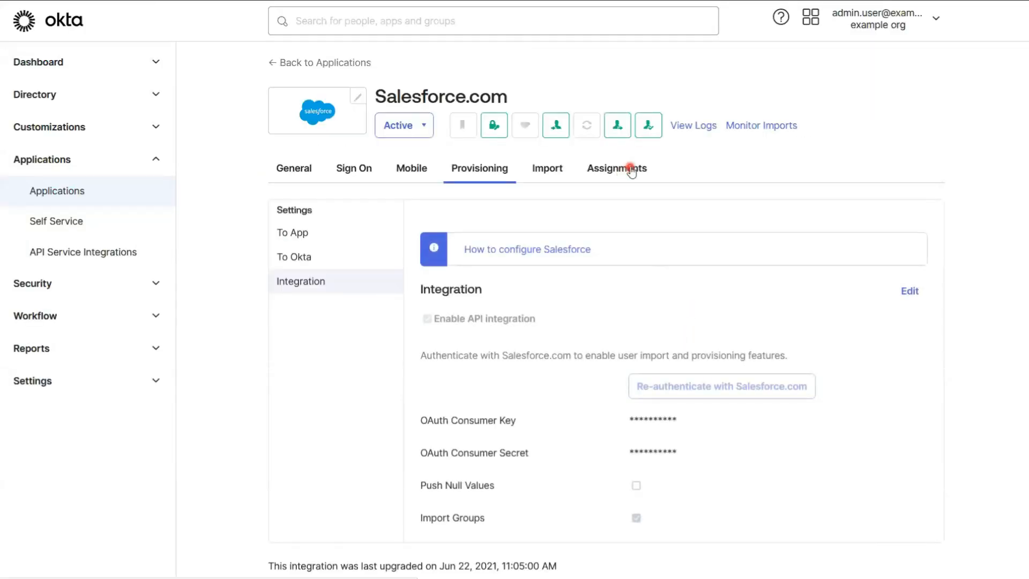
Show the first assigned user's invalid API credentials provisioning error on the Assignments tab.
{"action": "left_click", "coordinate": [616, 168]}
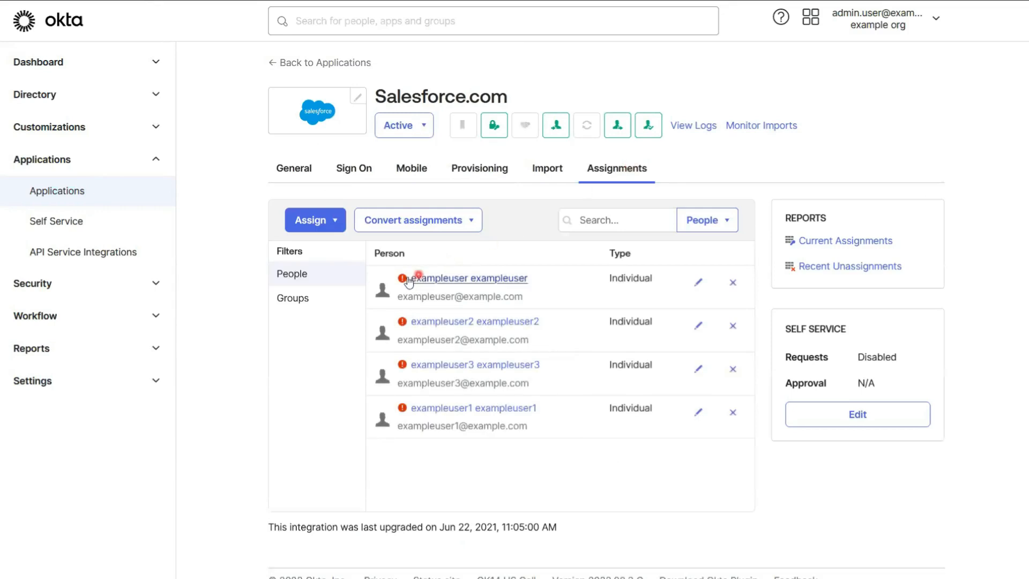
{"action": "left_click", "coordinate": [403, 278]}
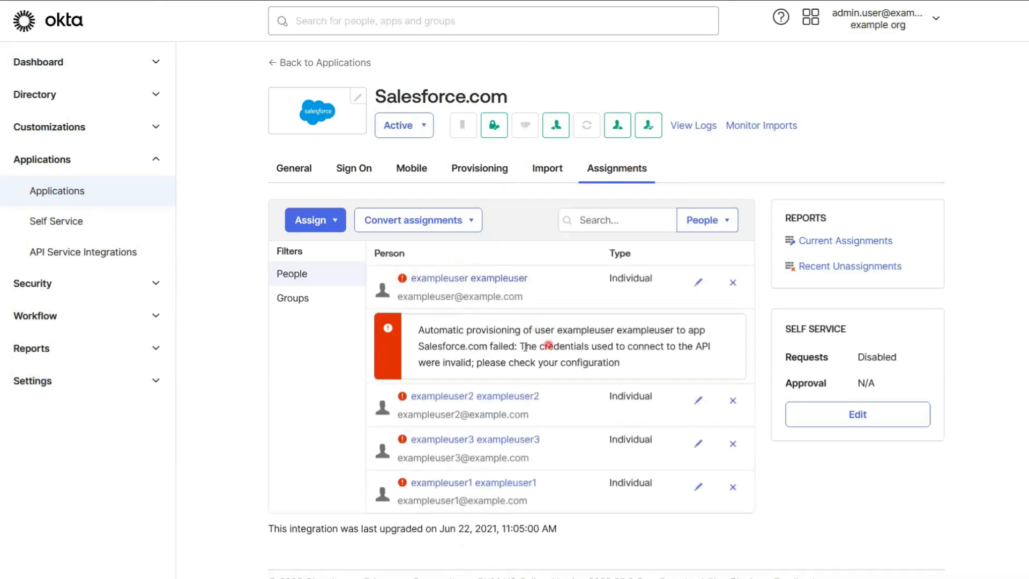
{"action": "mouse_move", "coordinate": [228, 150]}
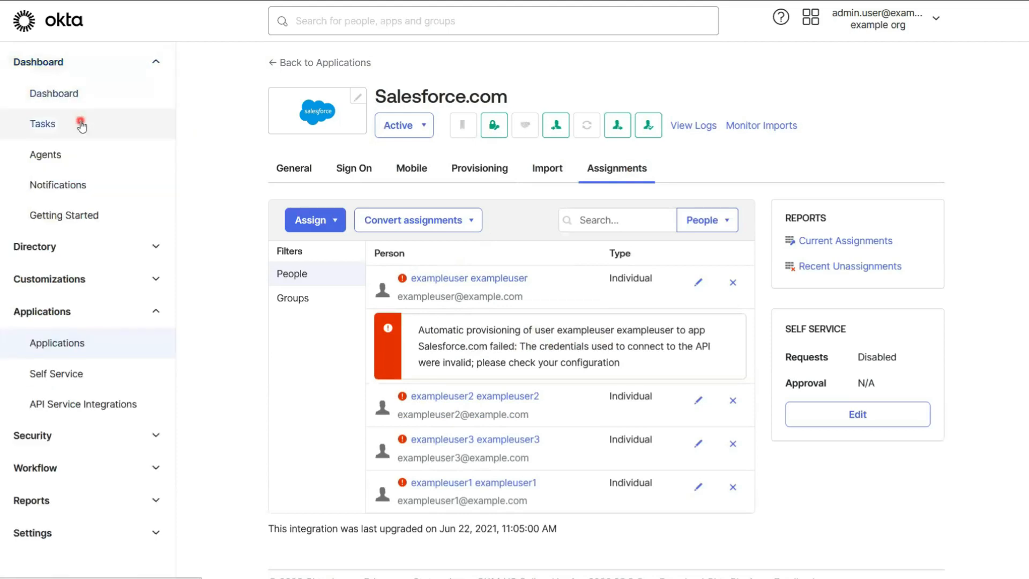
Filter Dashboard Tasks to exampleuser and open the application assignment errors task.
{"action": "left_click", "coordinate": [42, 123]}
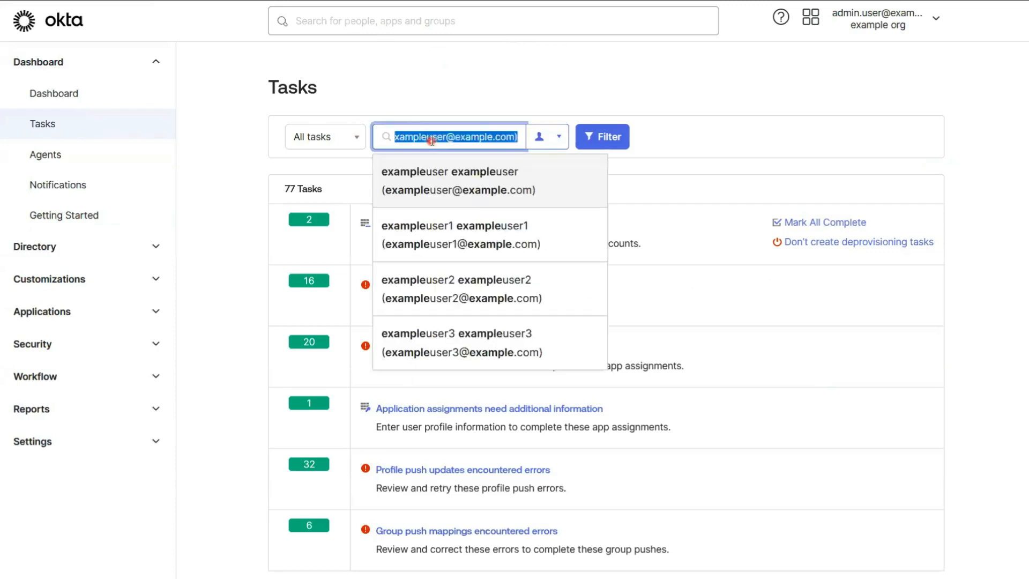
{"action": "left_click", "coordinate": [453, 189]}
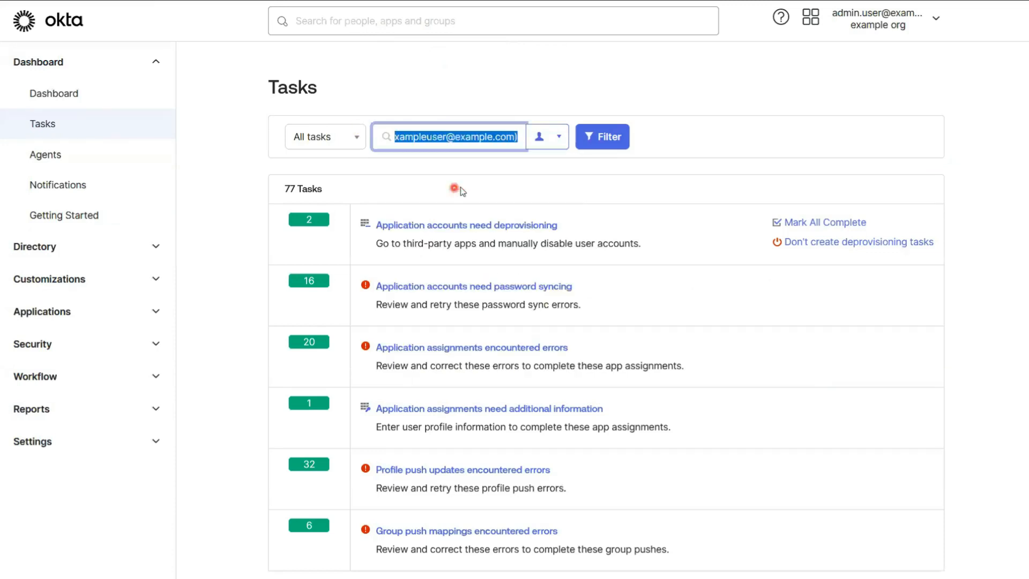
{"action": "left_click", "coordinate": [602, 137]}
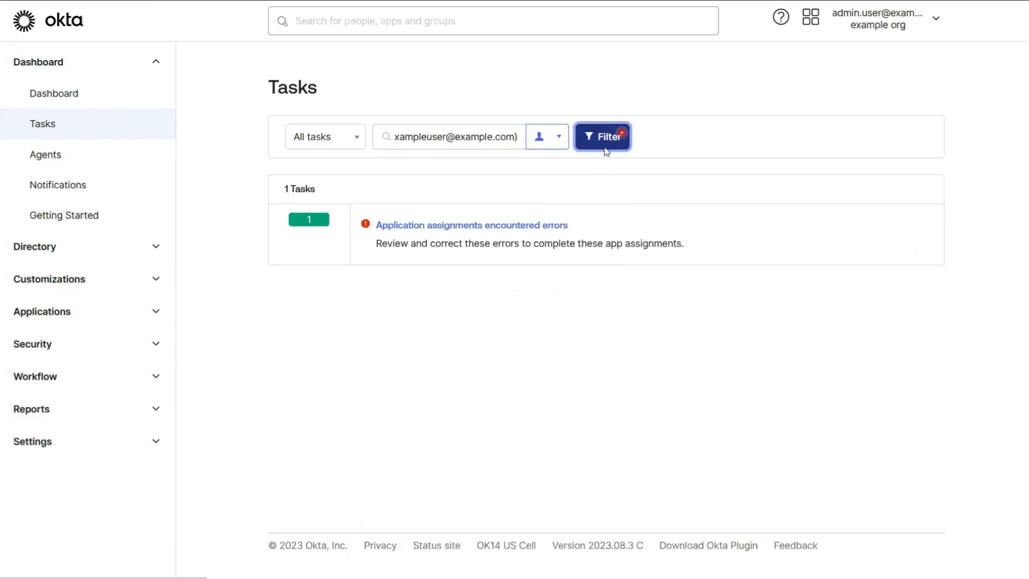
{"action": "left_click", "coordinate": [471, 225]}
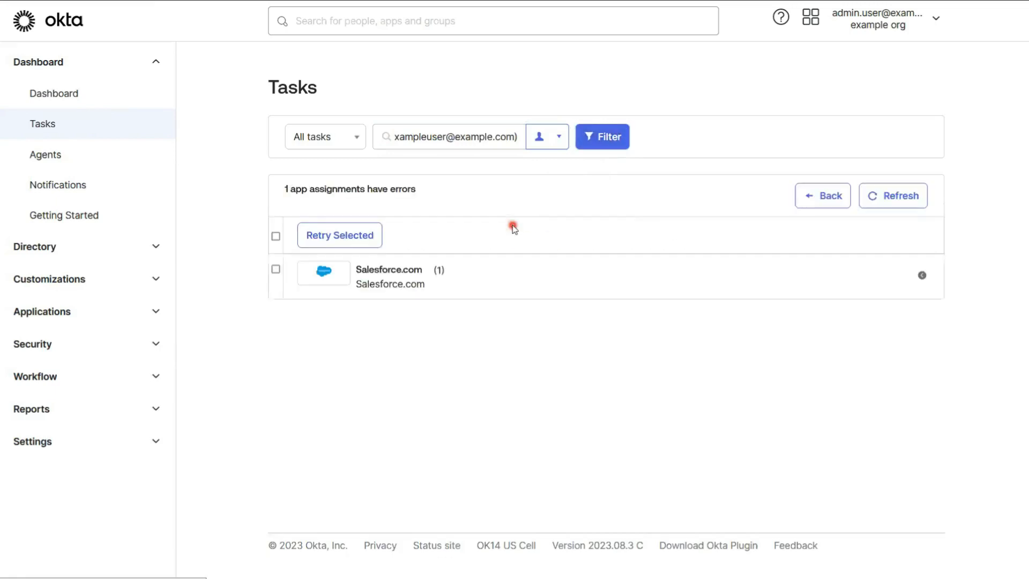
Retry exampleuser's failed Salesforce.com assignment and refresh to confirm no errors remain.
{"action": "left_click", "coordinate": [389, 269]}
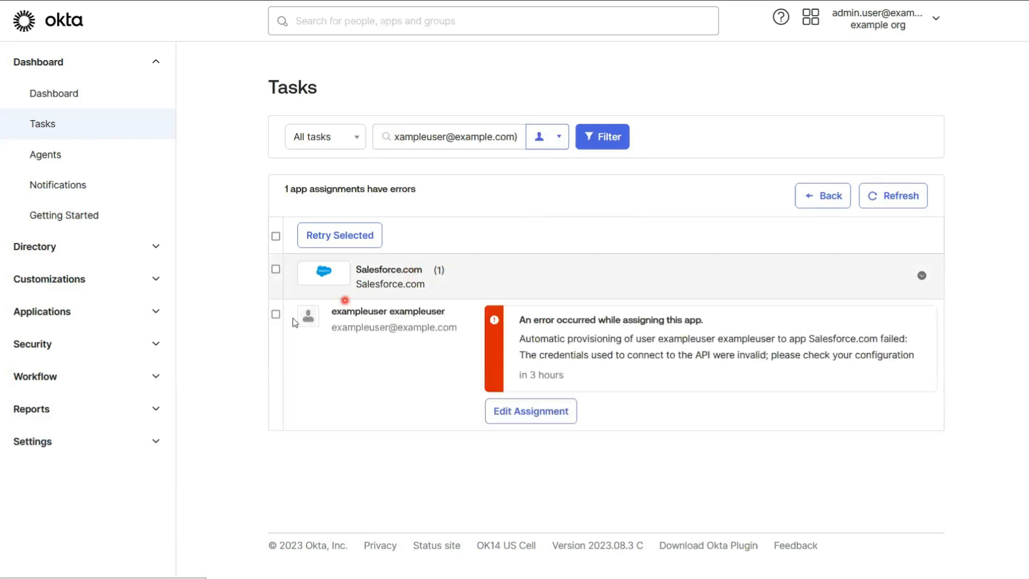
{"action": "left_click", "coordinate": [276, 316]}
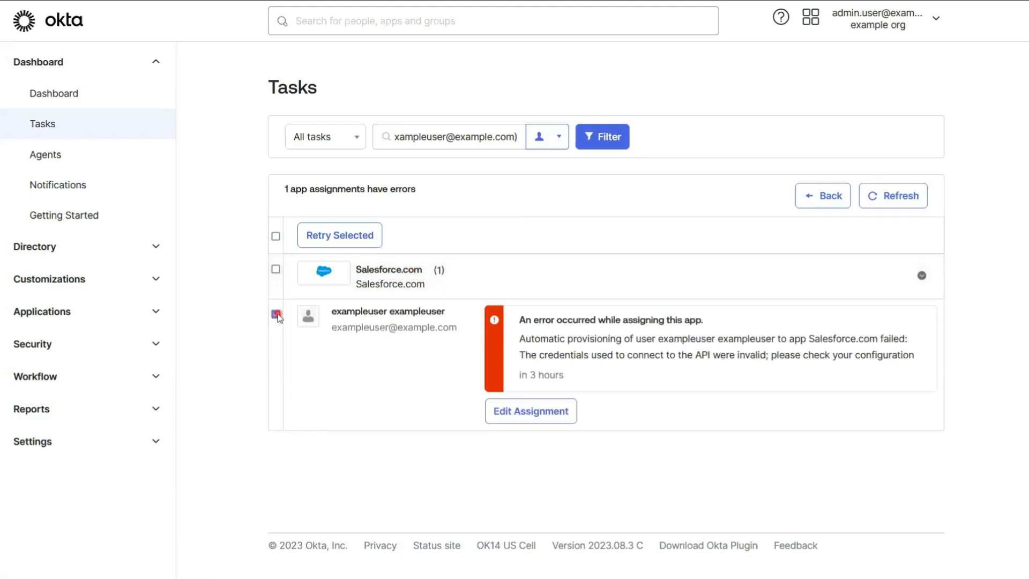
{"action": "left_click", "coordinate": [275, 314]}
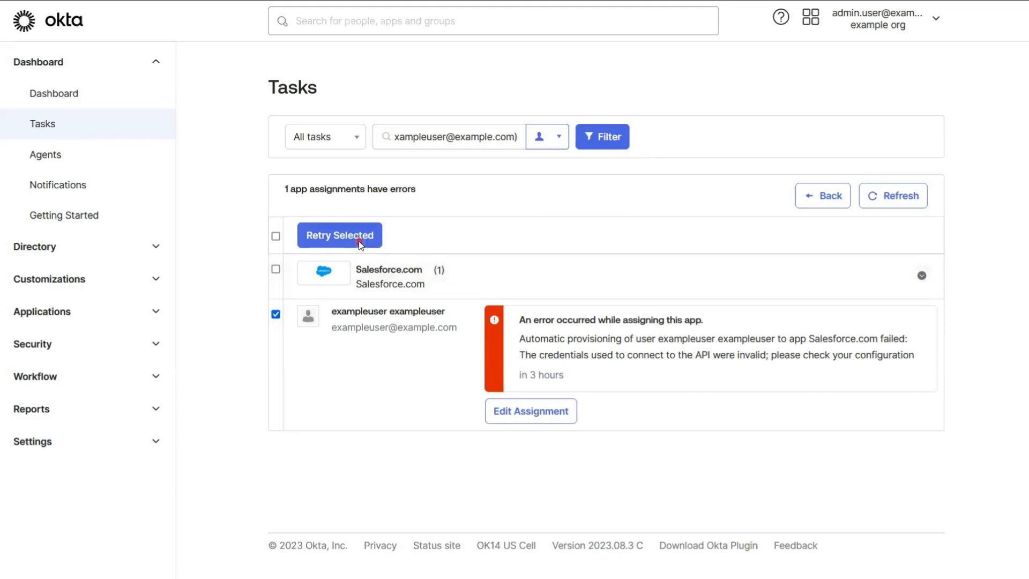
{"action": "left_click", "coordinate": [340, 235]}
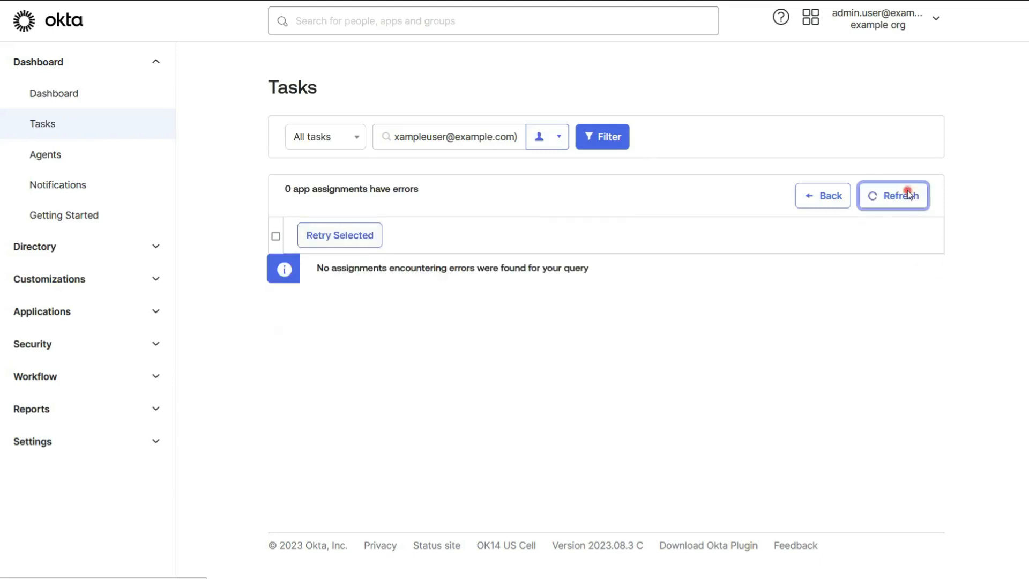
{"action": "type", "text": "exampleuser"}
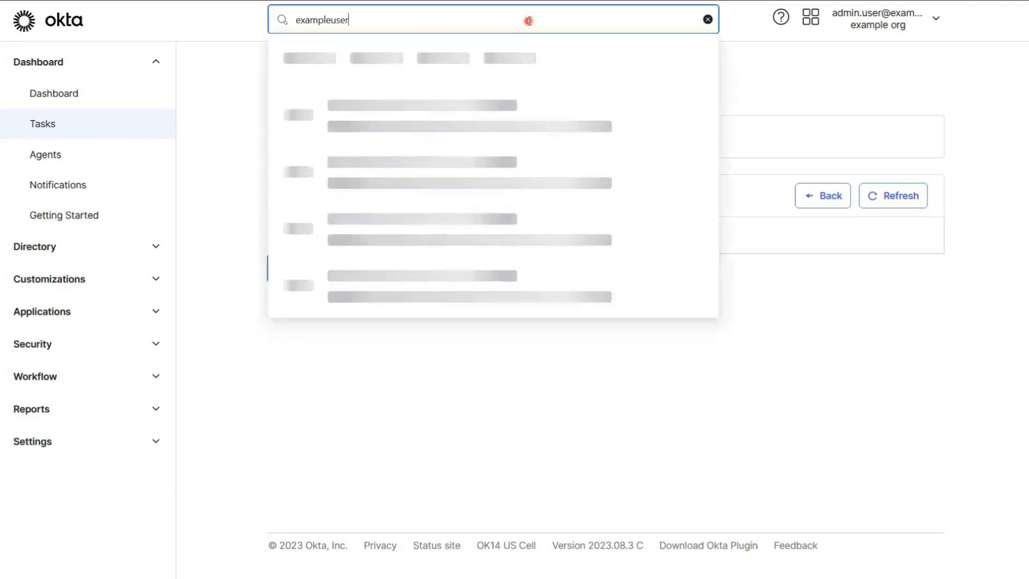
Open exampleuser's profile and go to their Salesforce.com assignments, now error-free.
{"action": "left_click", "coordinate": [460, 105]}
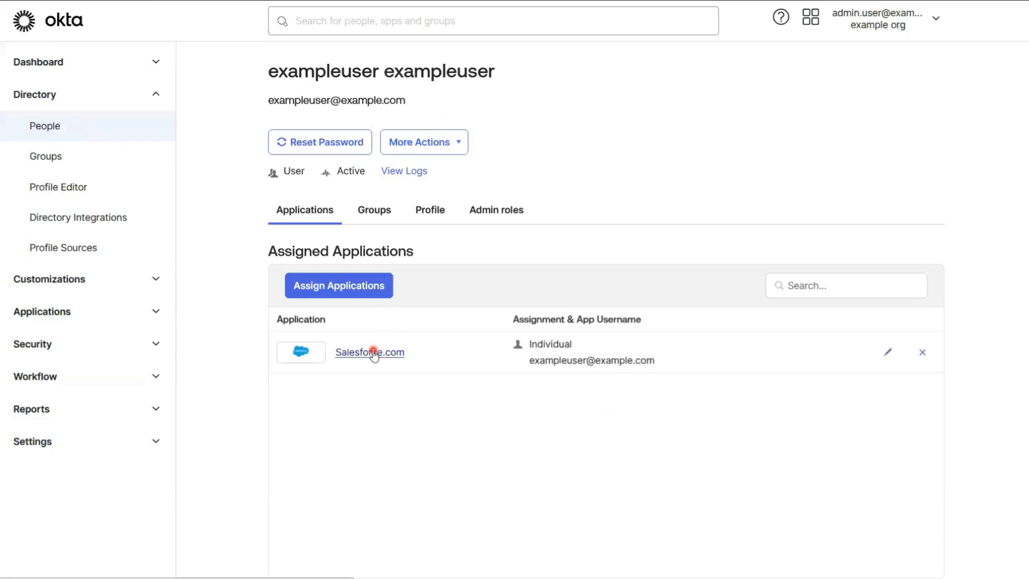
{"action": "left_click", "coordinate": [370, 352]}
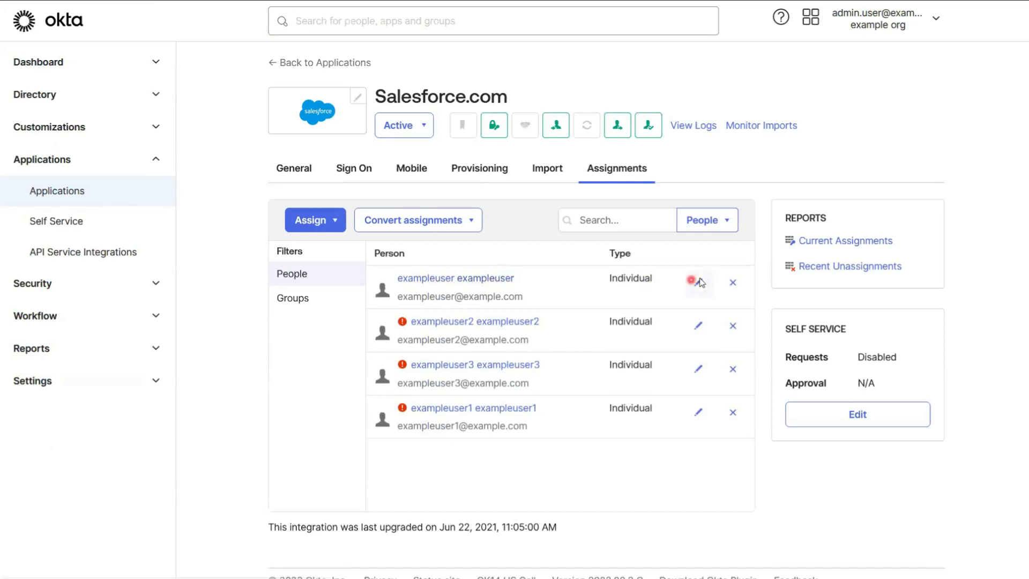
{"action": "left_click", "coordinate": [697, 282]}
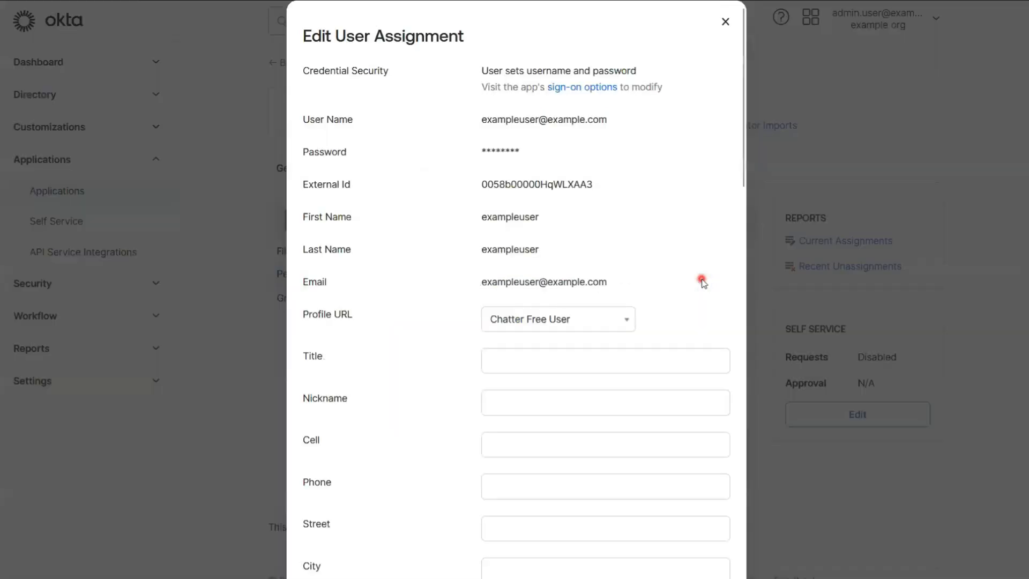
{"action": "mouse_move", "coordinate": [618, 184]}
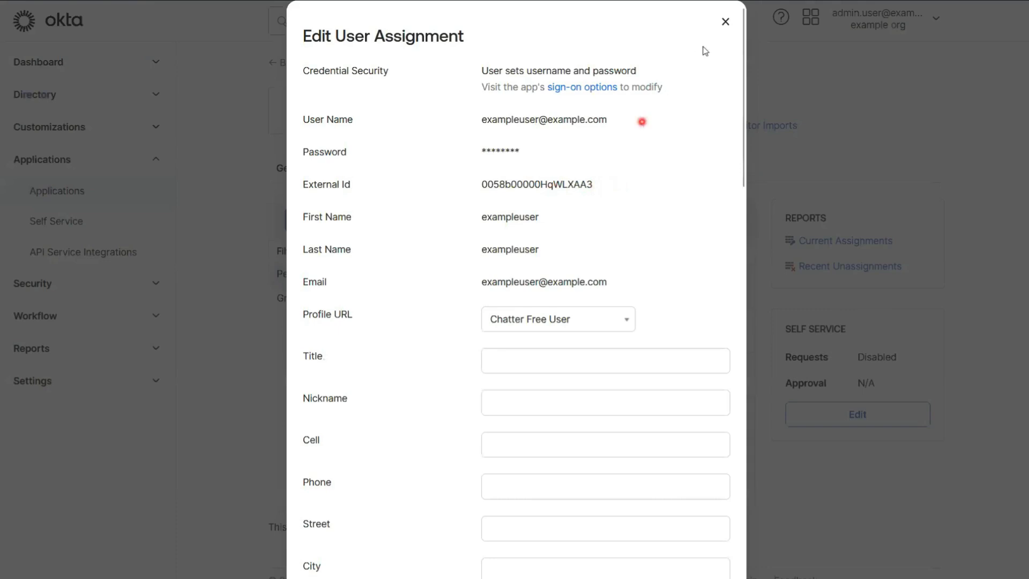
{"action": "mouse_move", "coordinate": [726, 21]}
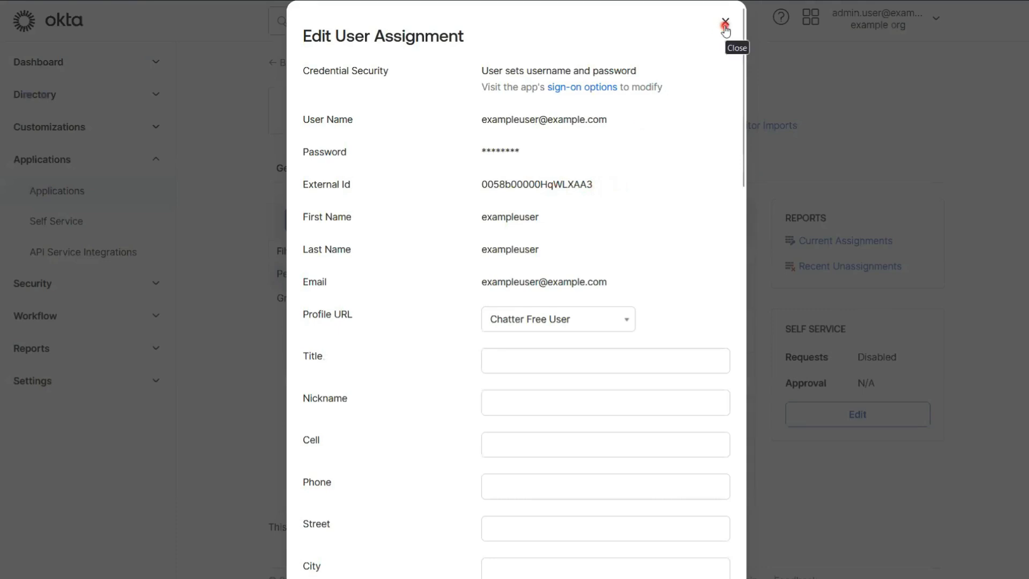
{"action": "left_click", "coordinate": [725, 21]}
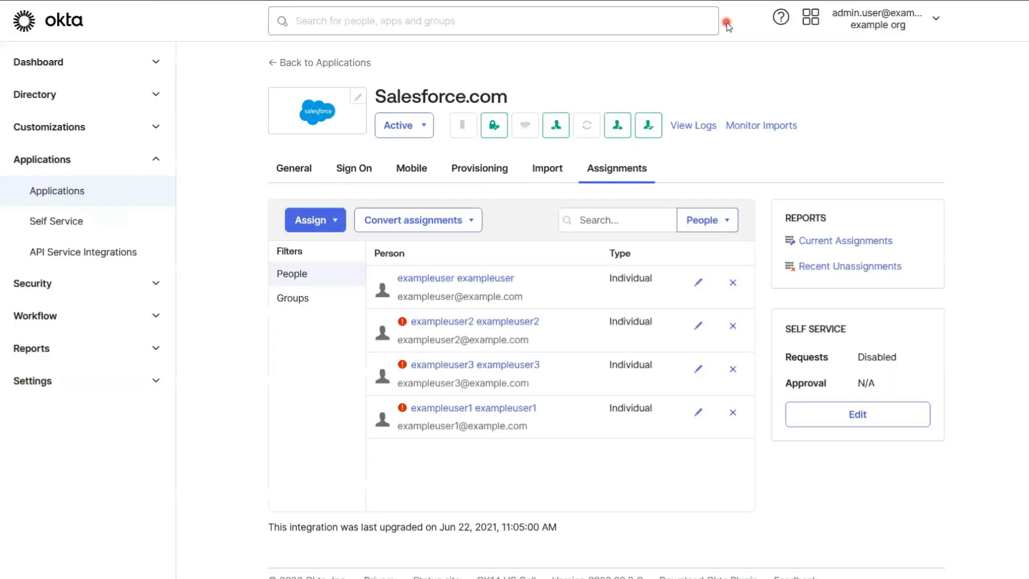